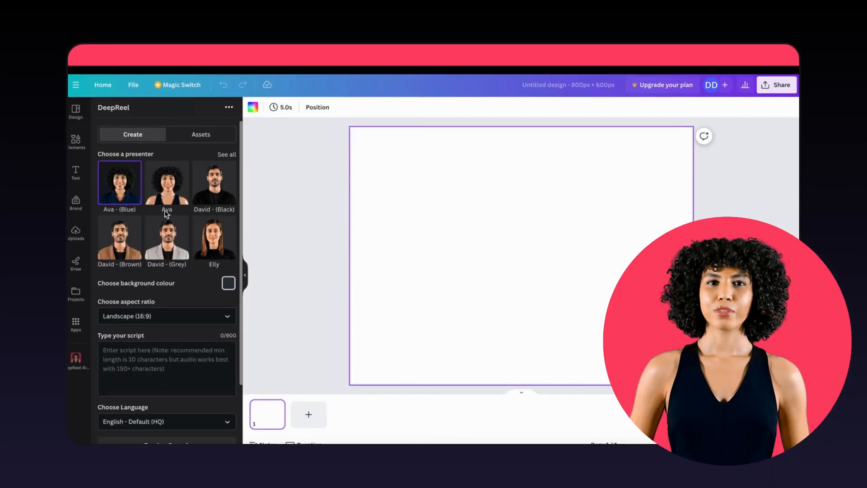
# Choose Ava as the presenter in the DeepReel app panel
pyautogui.click(228, 283)
pyautogui.write("to add it to your project, it's just that")
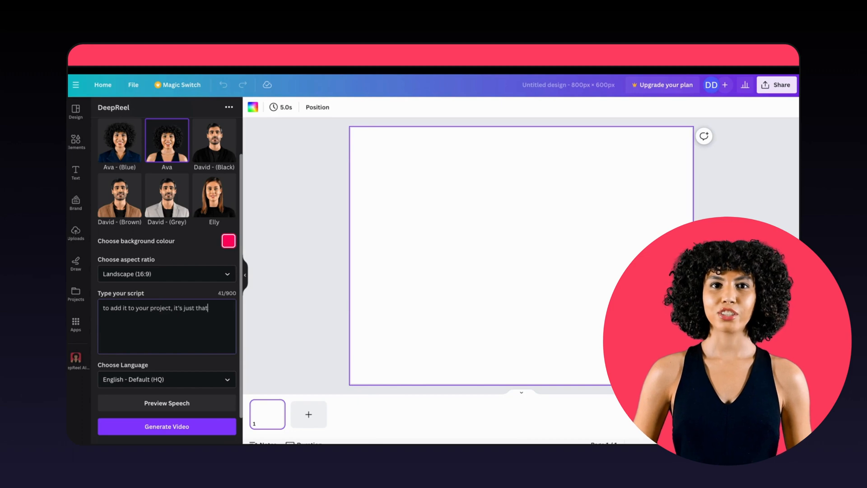
pyautogui.click(165, 379)
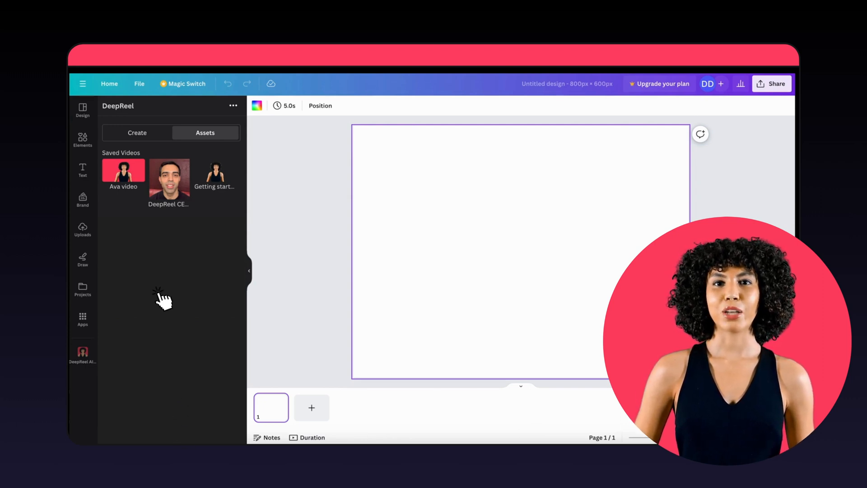
# Insert the saved Ava video from DeepReel's Saved Videos onto the page
pyautogui.click(123, 170)
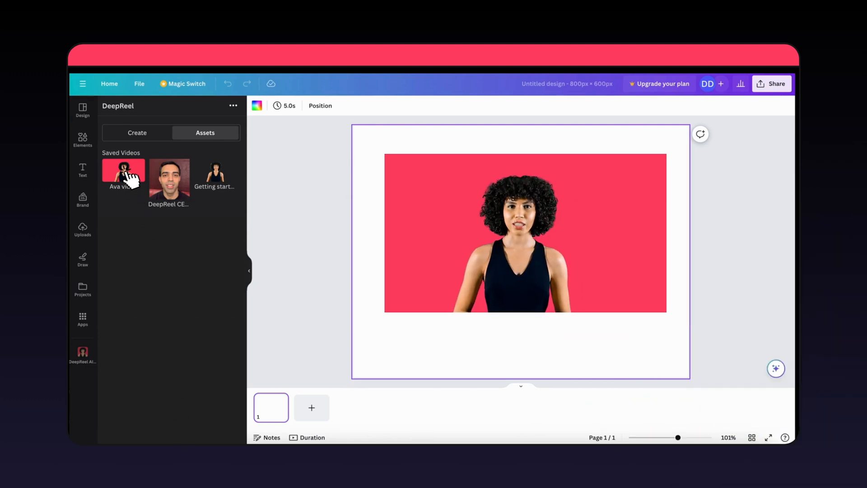